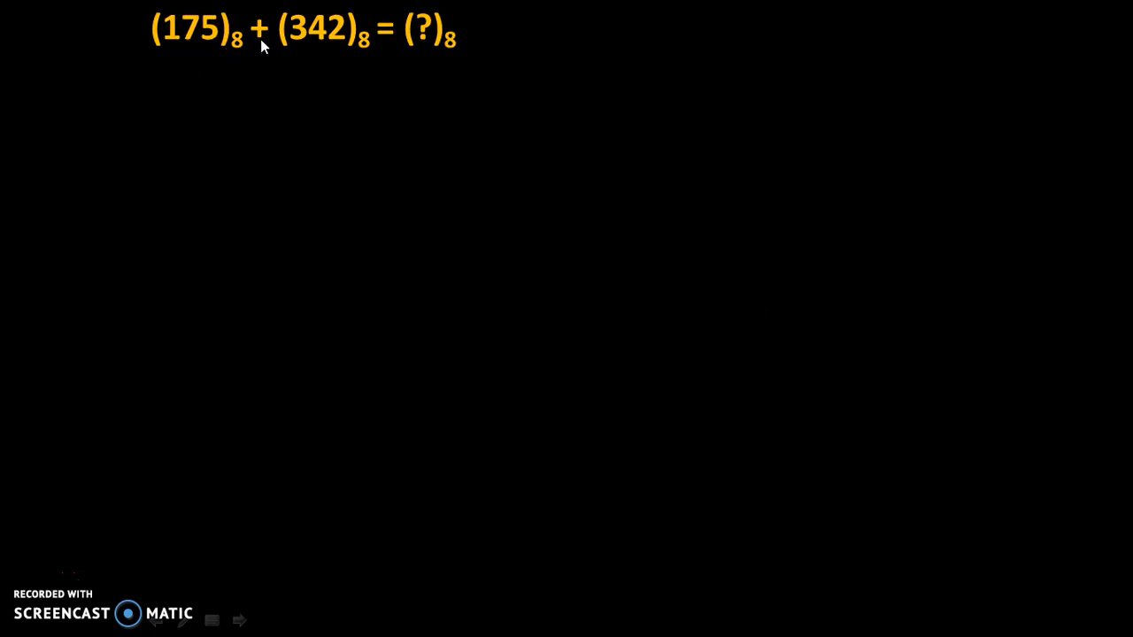
mouse_move(344, 50)
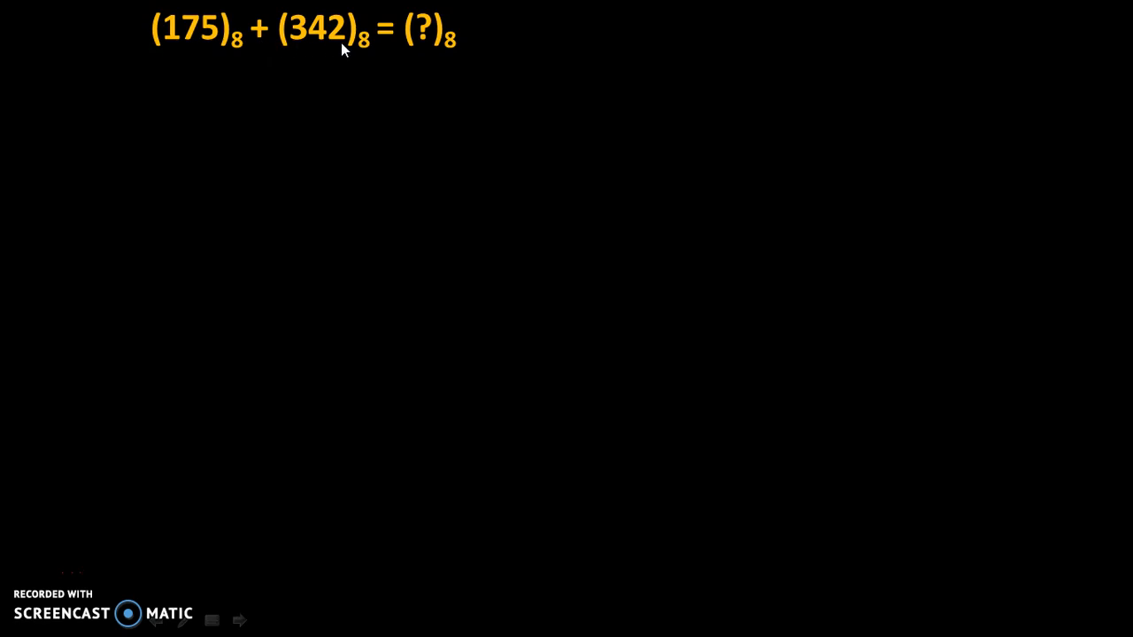
mouse_move(379, 54)
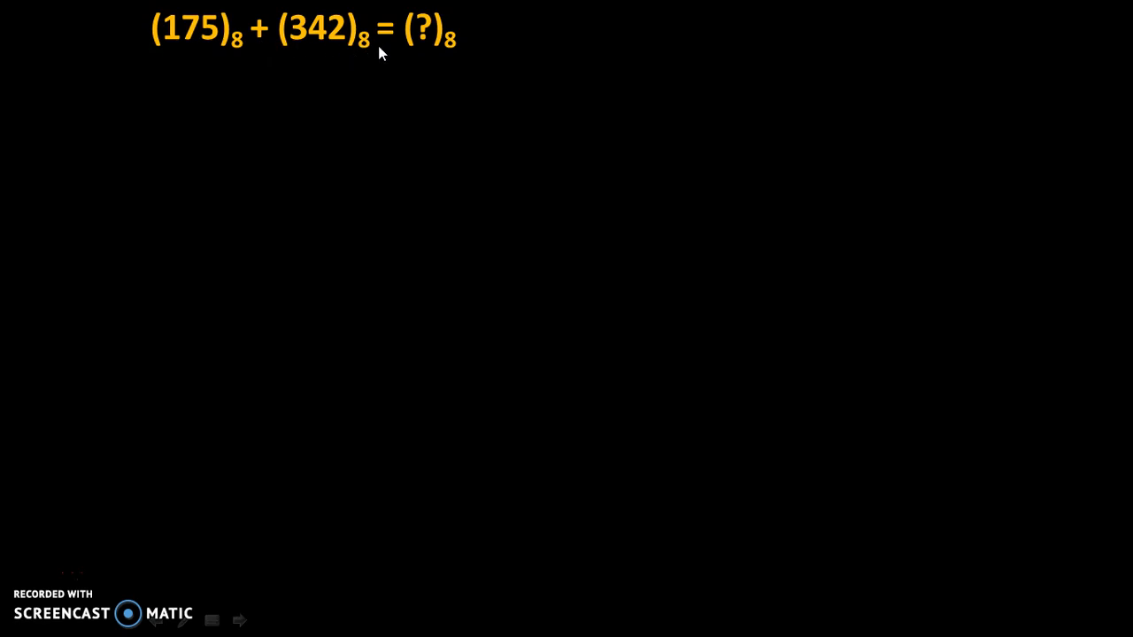
mouse_move(286, 67)
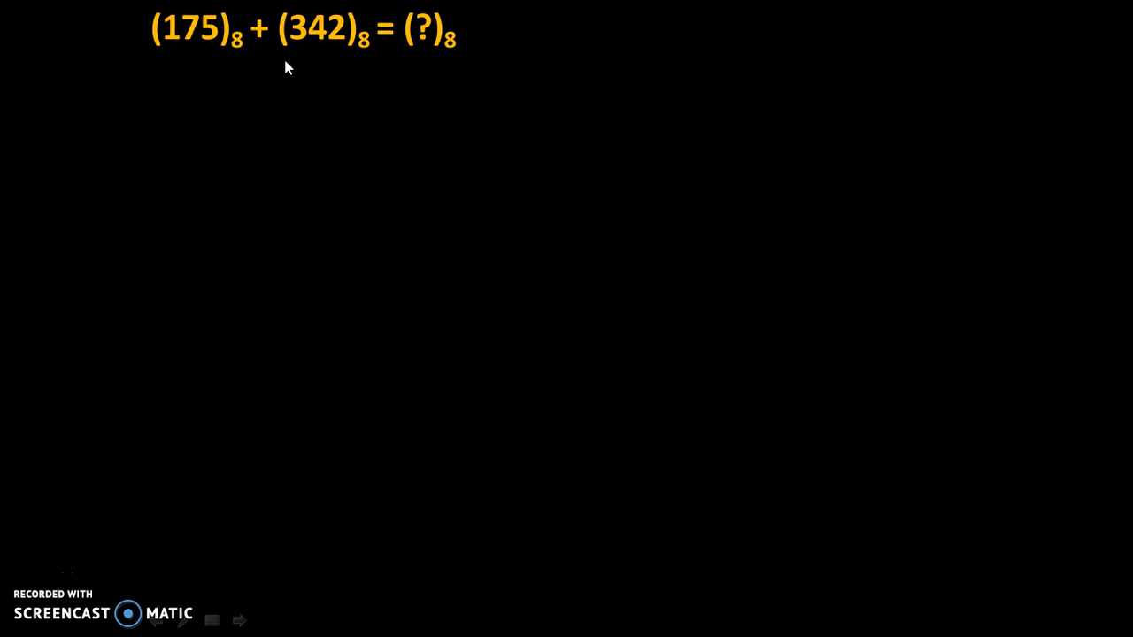
mouse_move(363, 55)
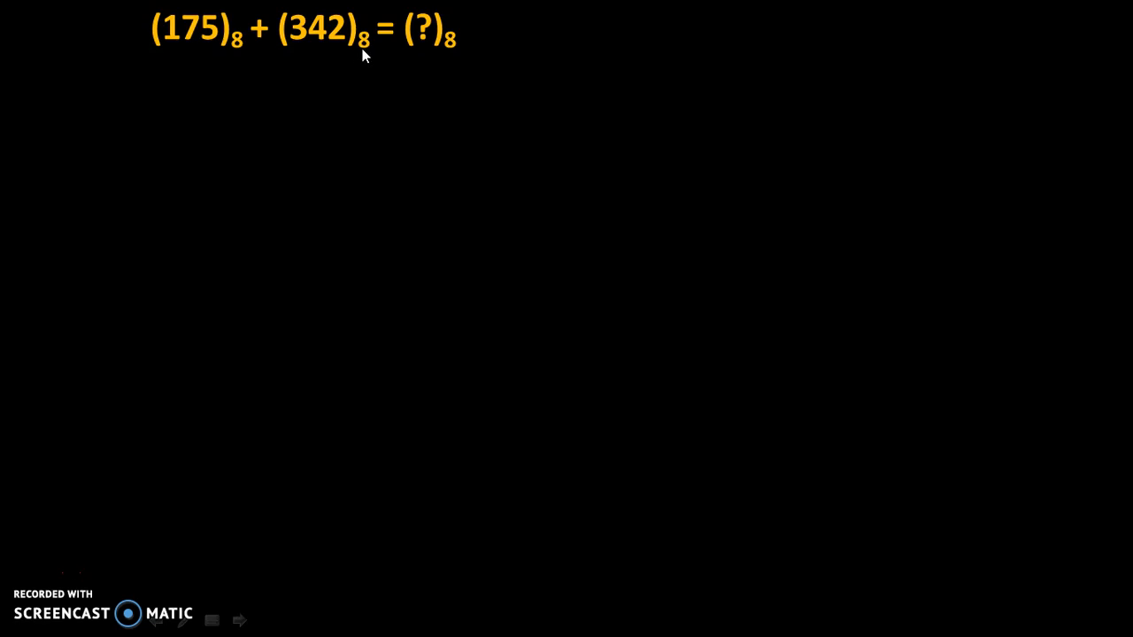
mouse_move(444, 57)
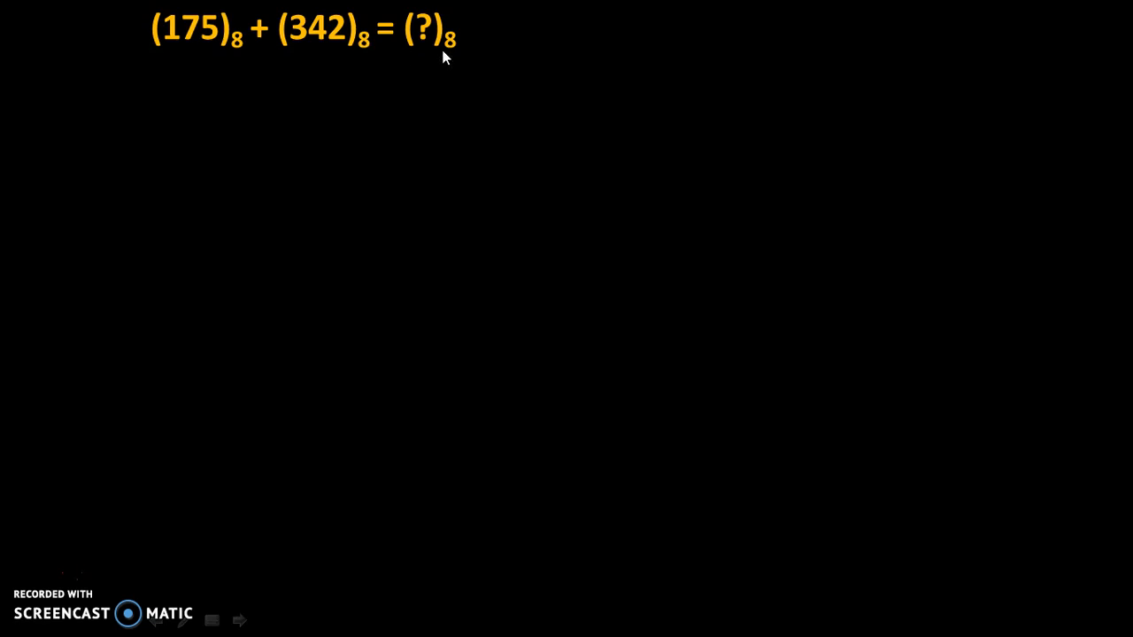